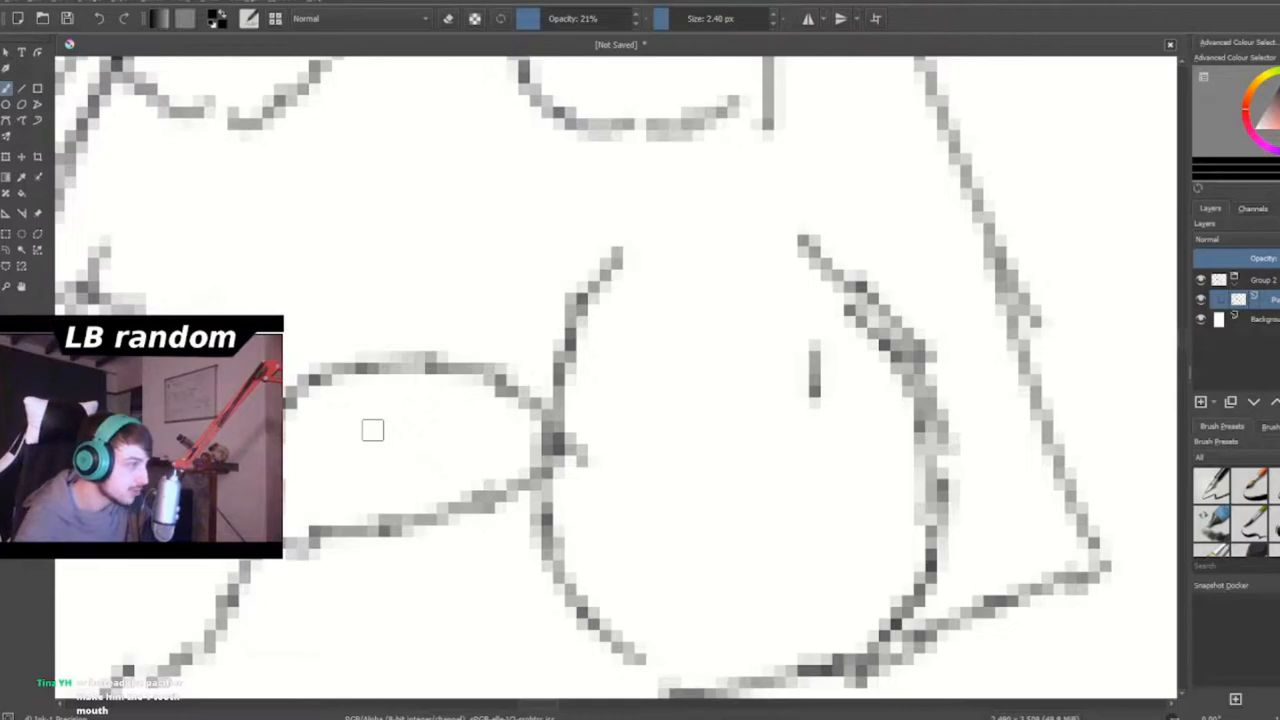
pyautogui.moveTo(368, 380)
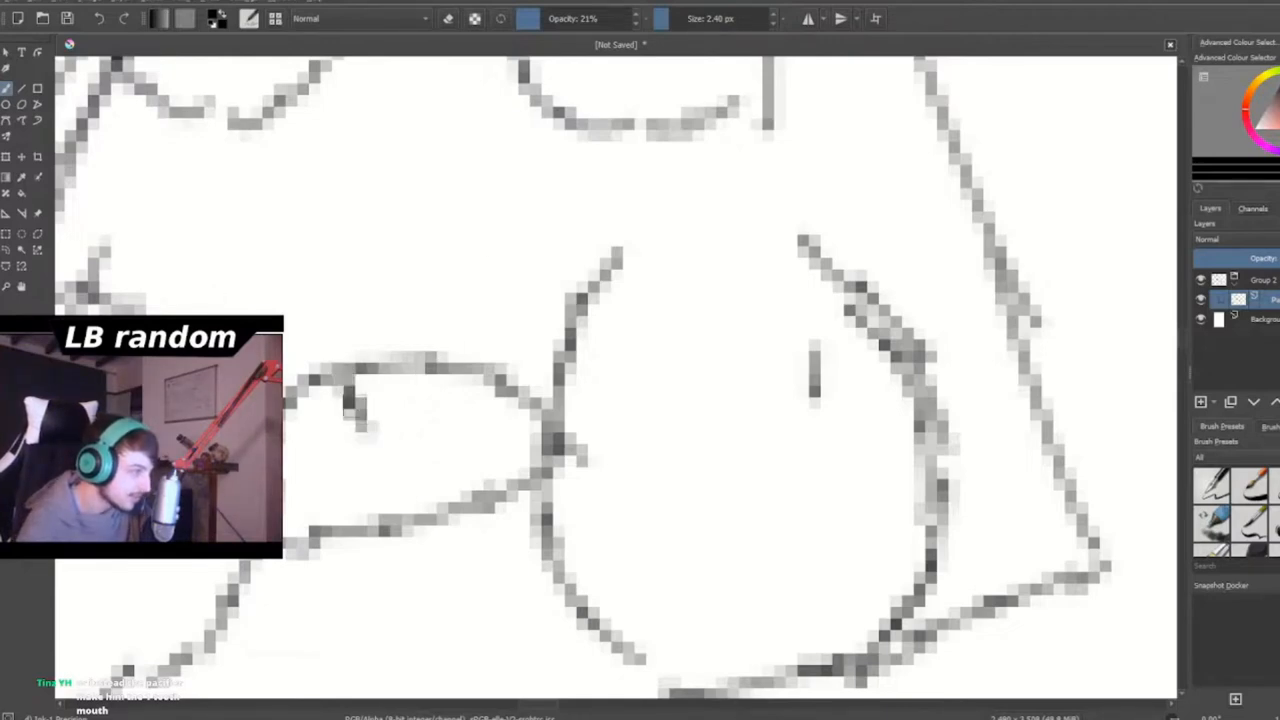
# Sketch a small triangle tooth inside the baby figure's open mouth.
pyautogui.moveTo(344, 400); pyautogui.dragTo(384, 464)
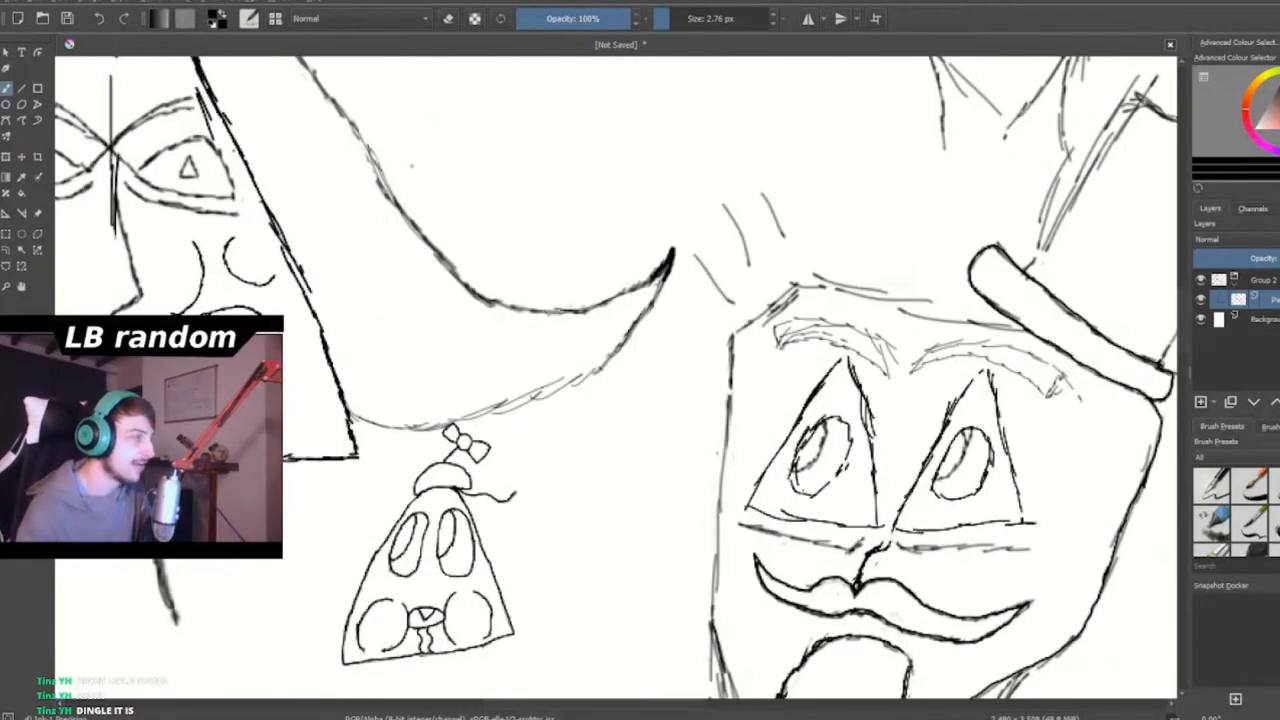
# Pen the first handwritten letters of a name above the baby's triangle head.
pyautogui.moveTo(416, 84); pyautogui.dragTo(460, 120)
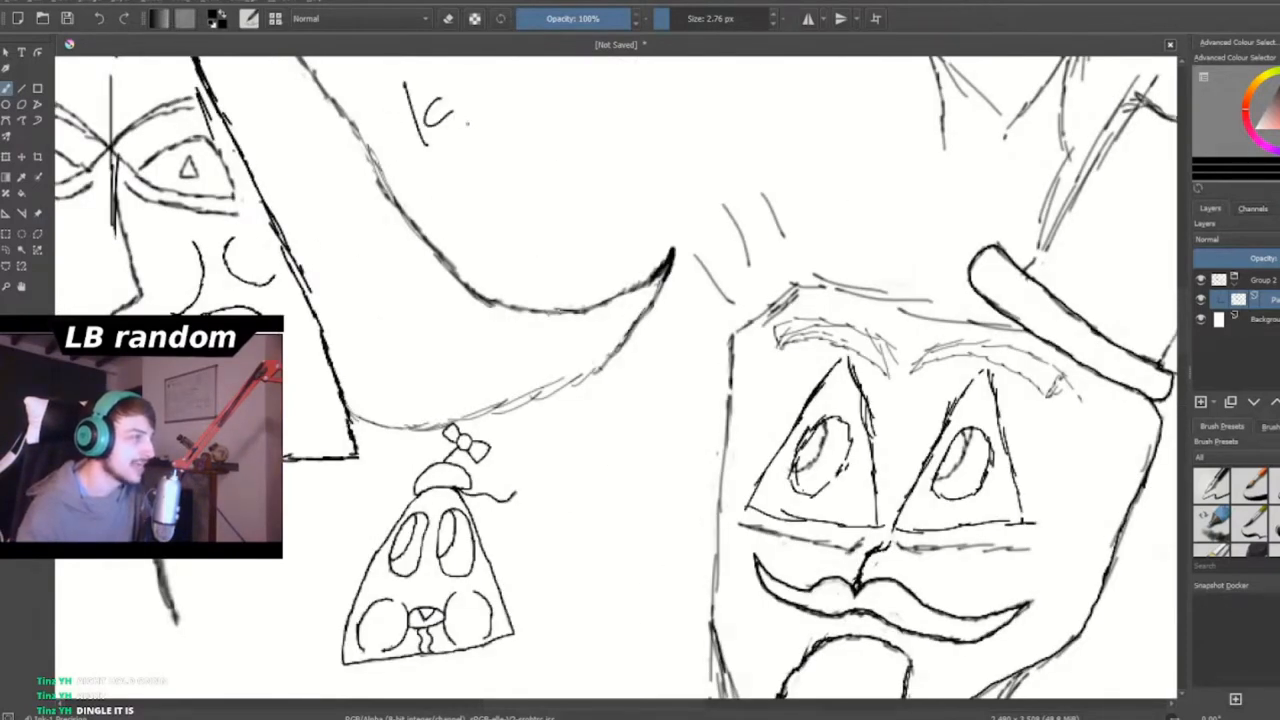